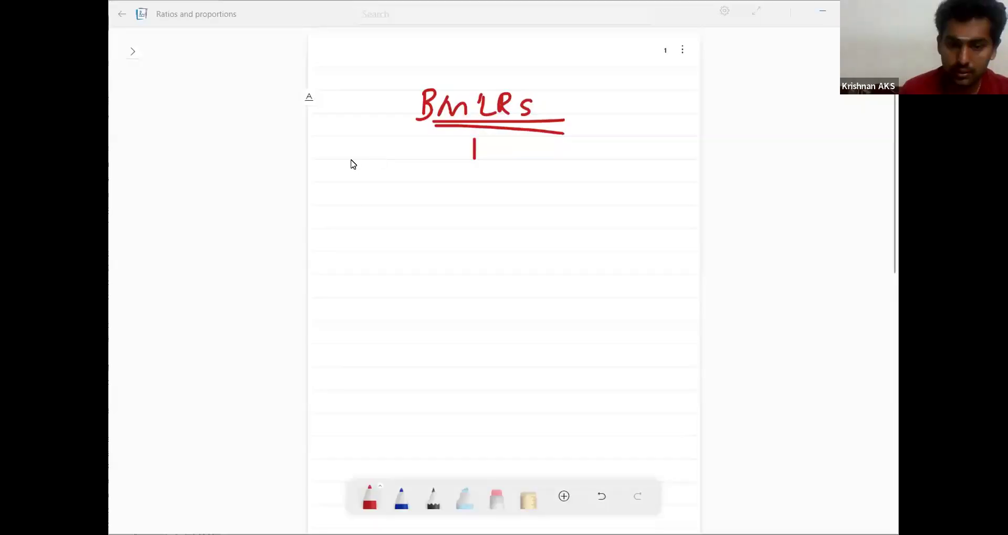
Step: Draw red branches from BMLRS to BM (40), LR (20) and S (40), with an arrow to item 1 RLP
drag(350, 163, 666, 177)
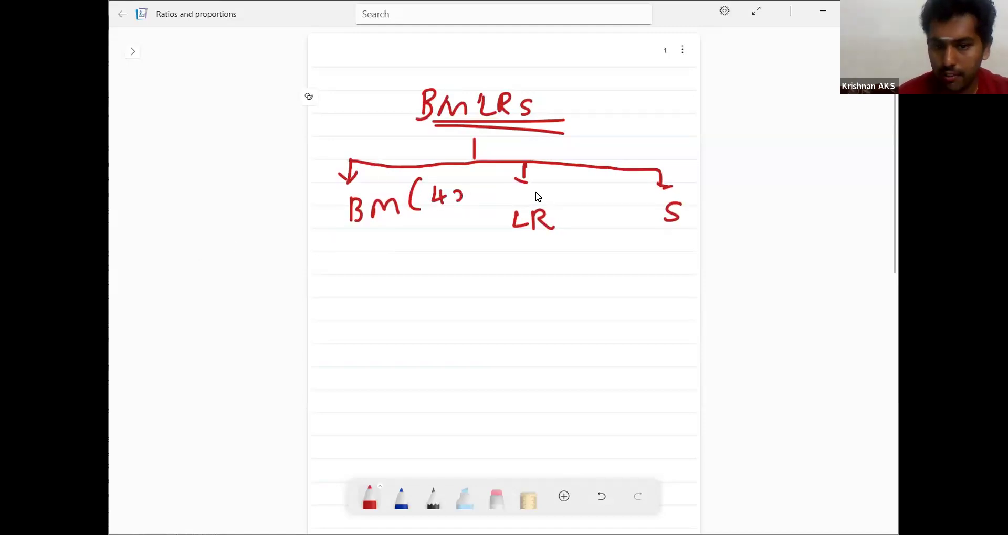
drag(559, 212, 618, 212)
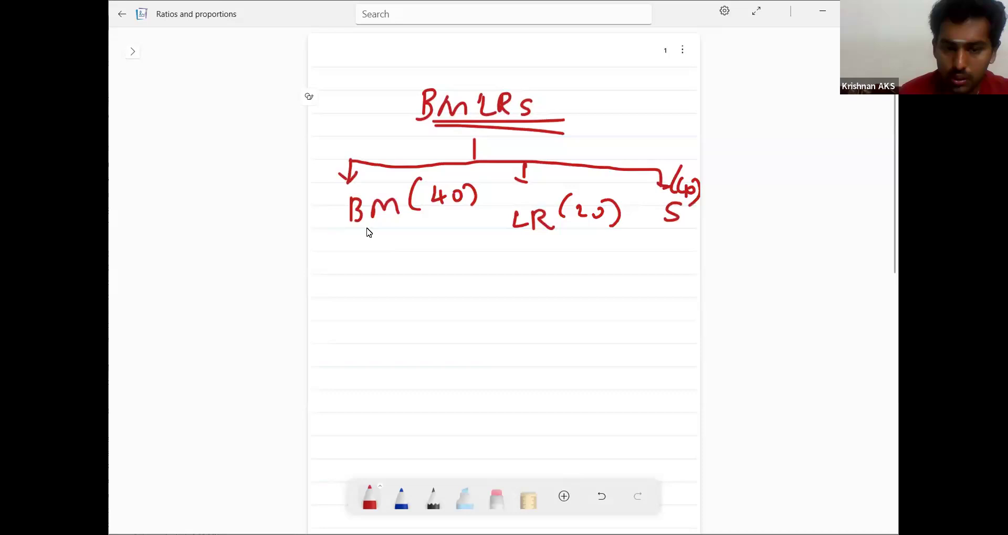
drag(357, 232, 363, 254)
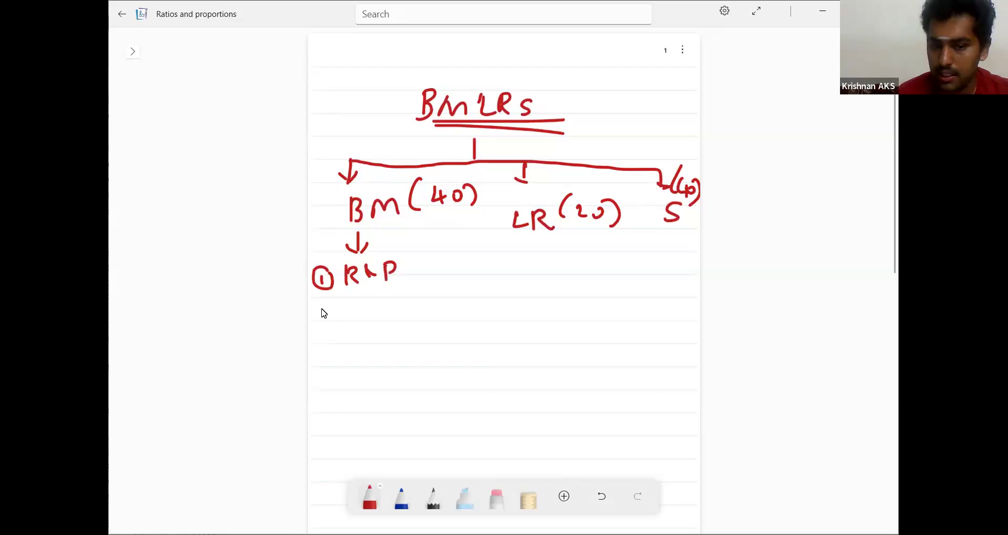
Step: Handwrite circled BM items 2–5: S&S, S&T, P&E and Equations
drag(315, 315, 328, 331)
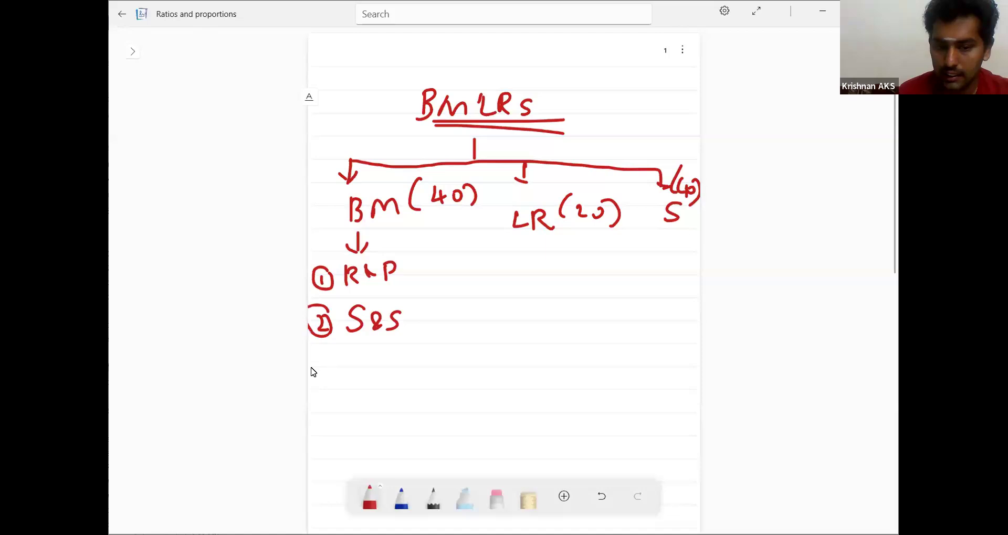
drag(309, 367, 340, 386)
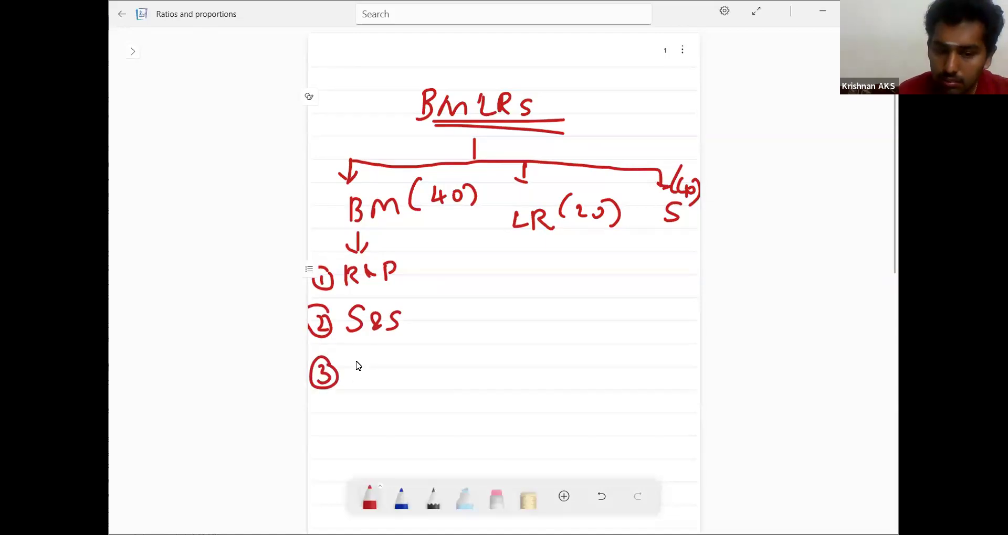
drag(353, 369, 401, 370)
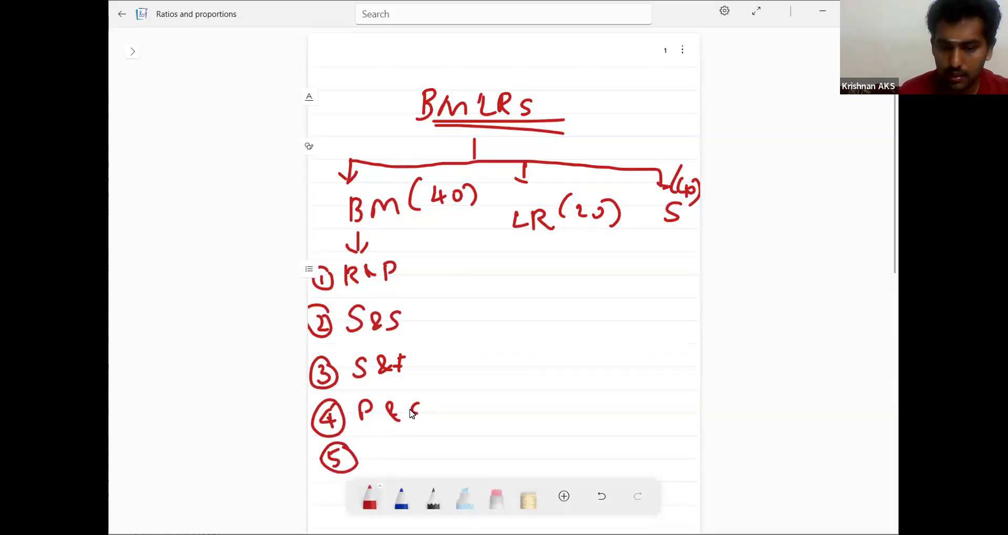
text(E)
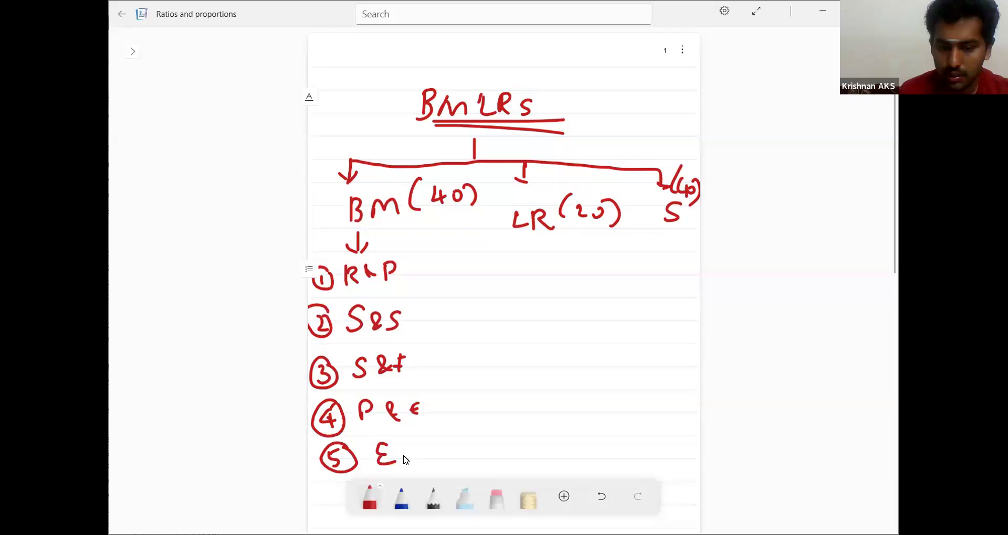
drag(385, 456, 449, 453)
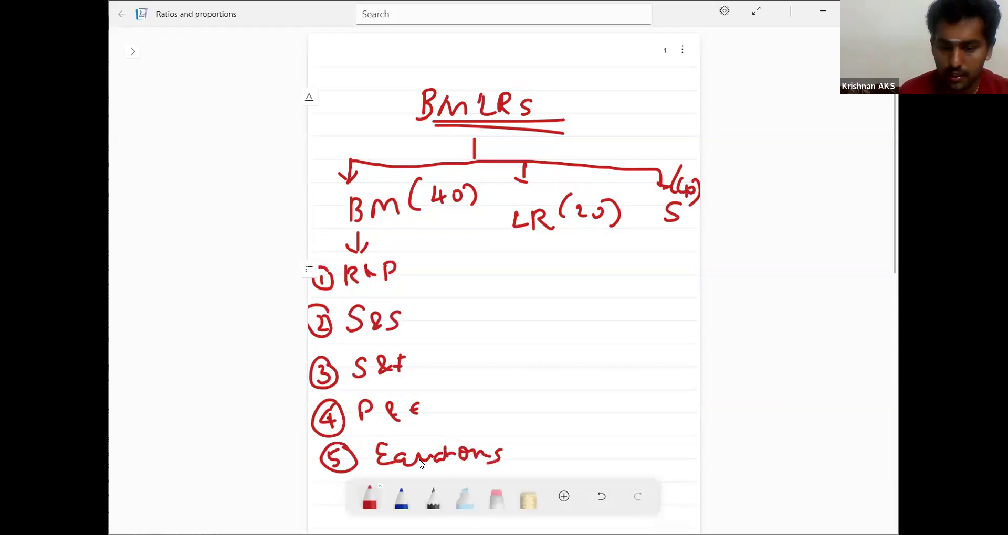
scroll(down, 3)
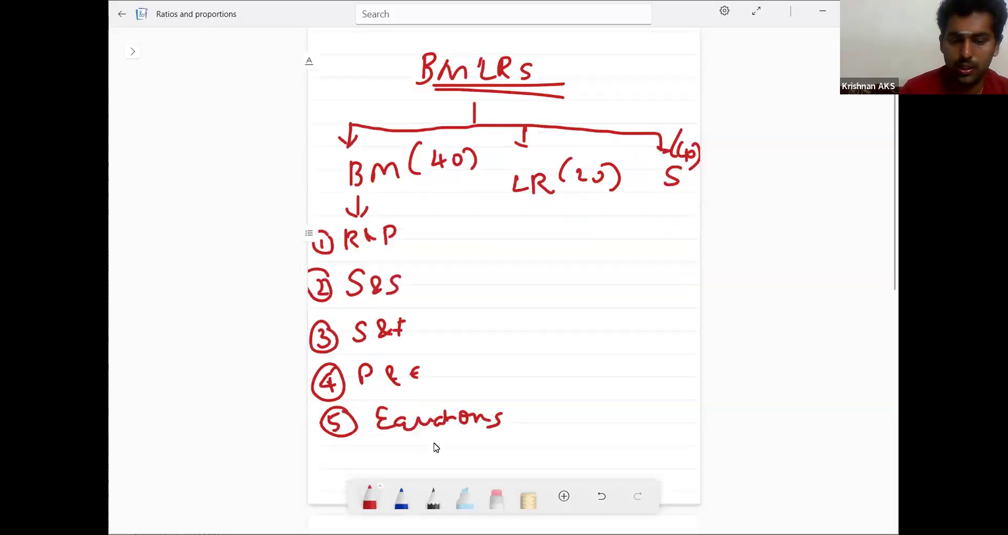
Step: Write BM items 6) D&I and 7) TUM below the list
scroll(down, 3)
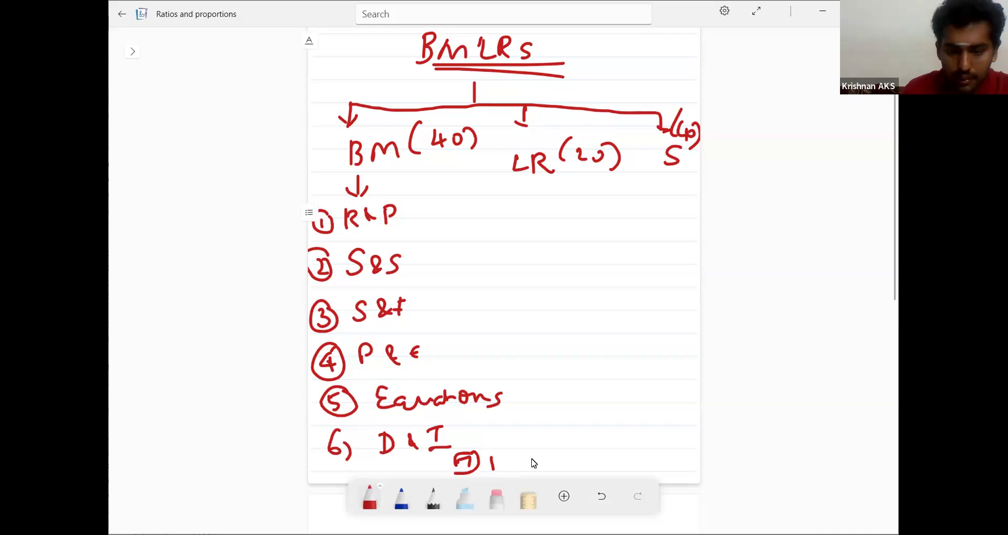
drag(488, 463, 540, 463)
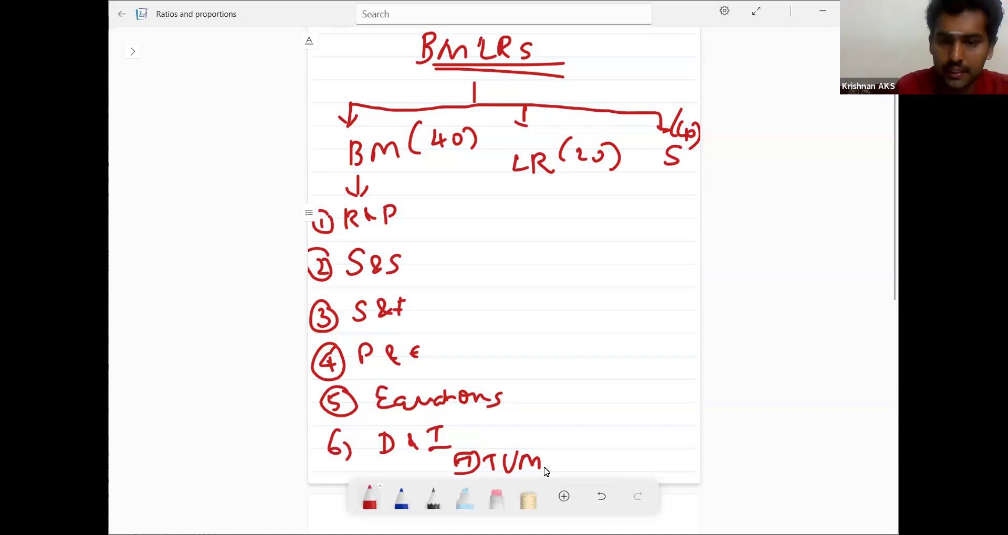
mouse_move(544, 182)
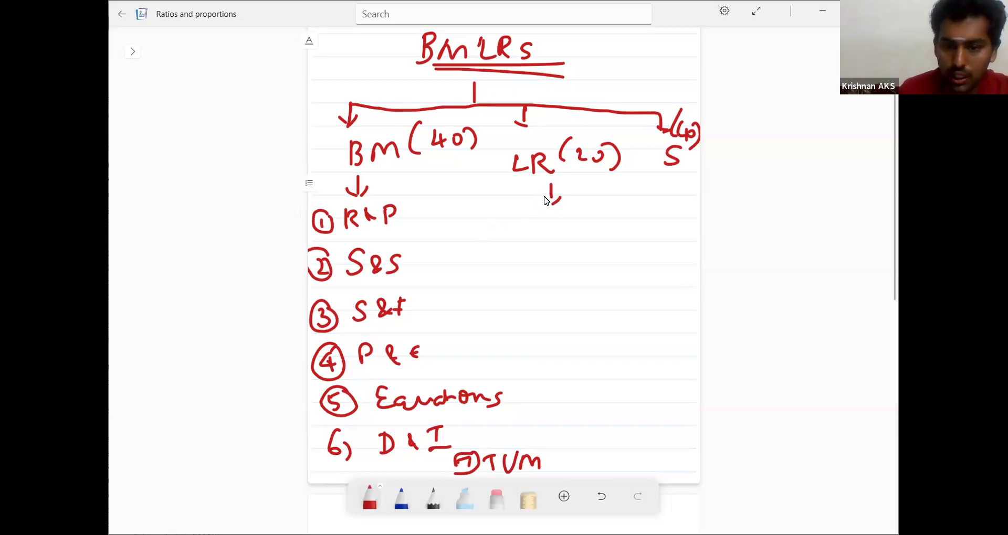
Step: Handwrite LR's circled items: 1 No coding, 2 SA, 3 BR and 4 DT
drag(479, 222, 515, 222)
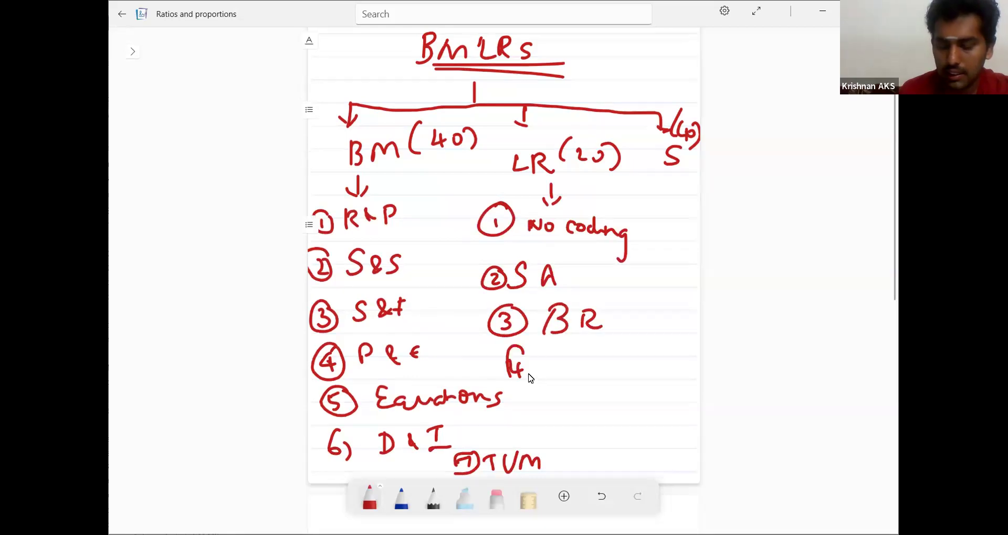
drag(507, 353, 540, 382)
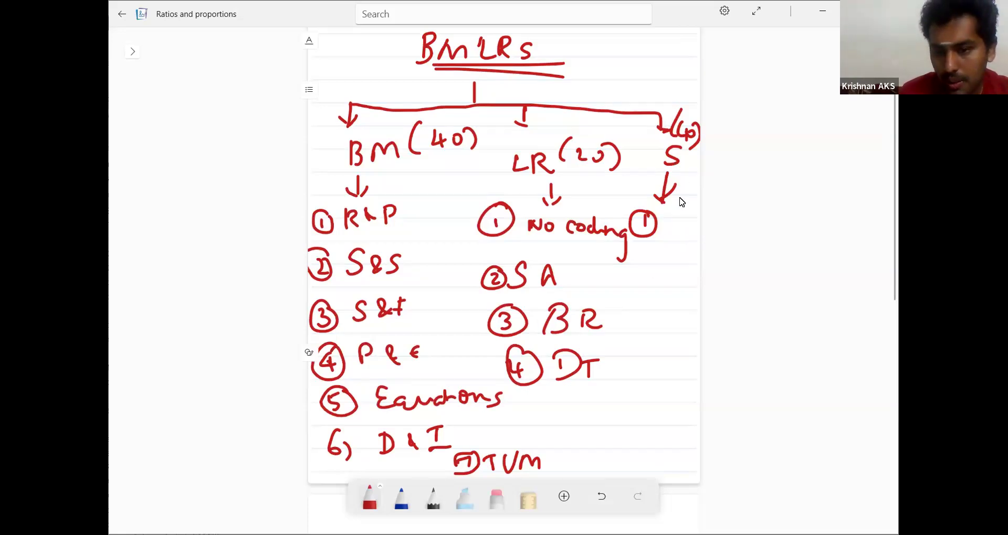
mouse_move(654, 238)
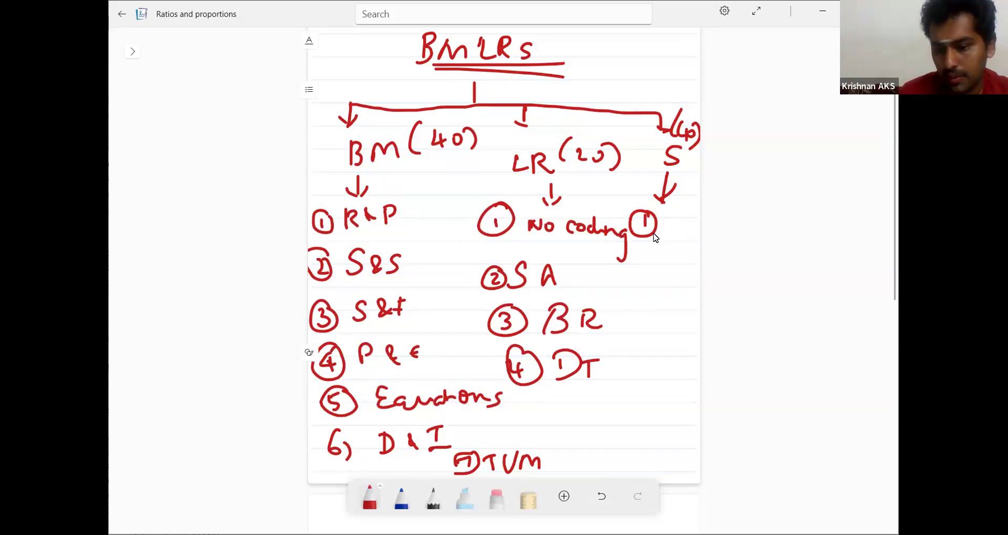
mouse_move(684, 191)
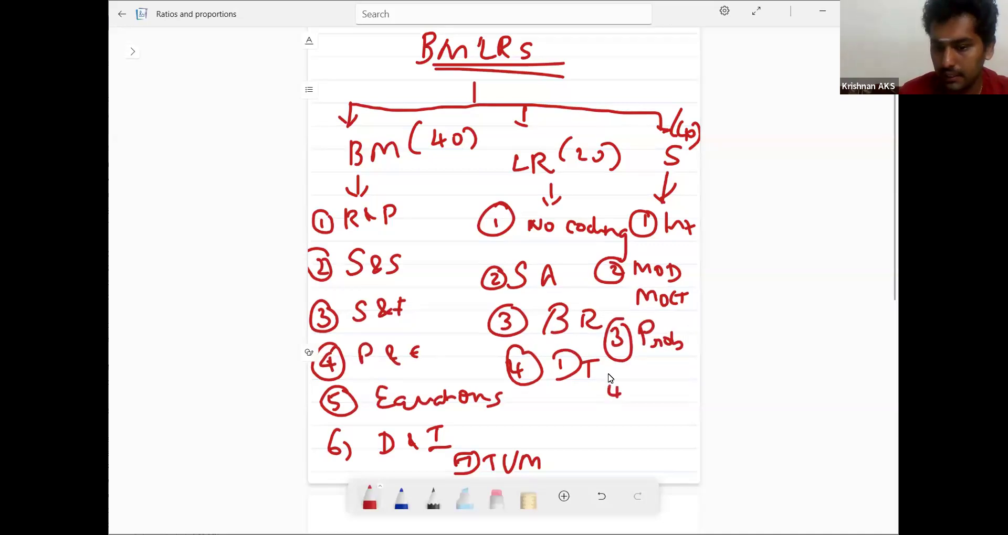
Step: Write the fourth and fifth S items, C&R and a circled 5 Ind nos
drag(604, 386, 649, 386)
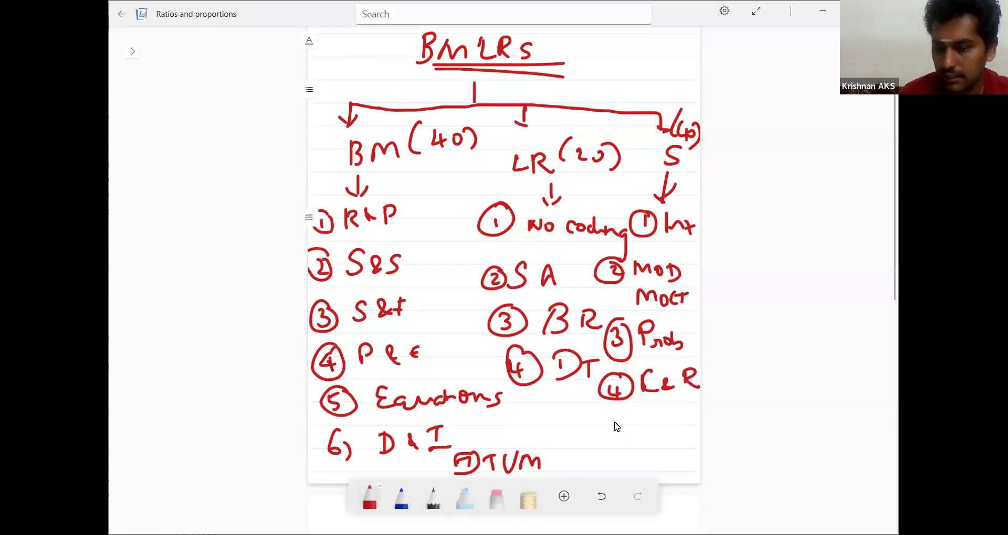
drag(610, 424, 617, 417)
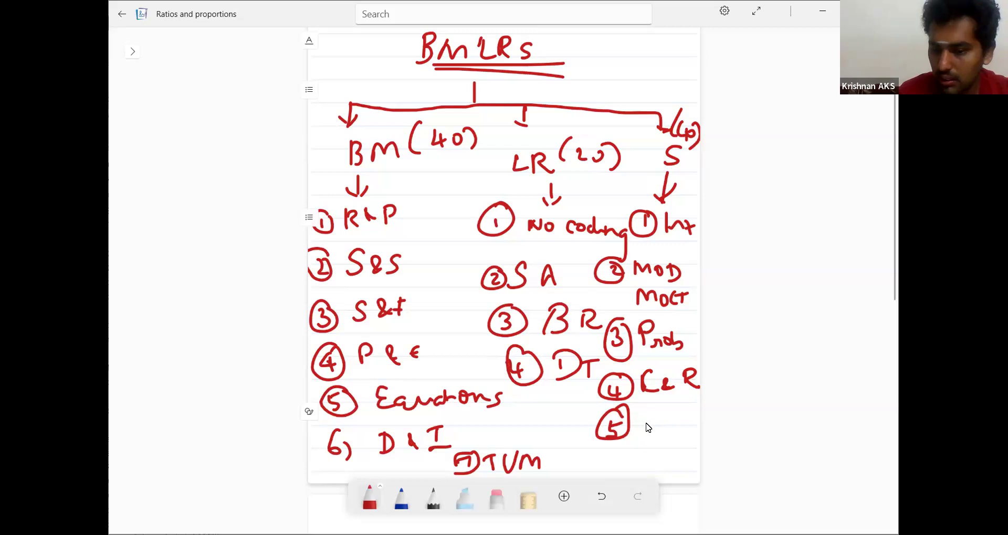
drag(636, 424, 690, 427)
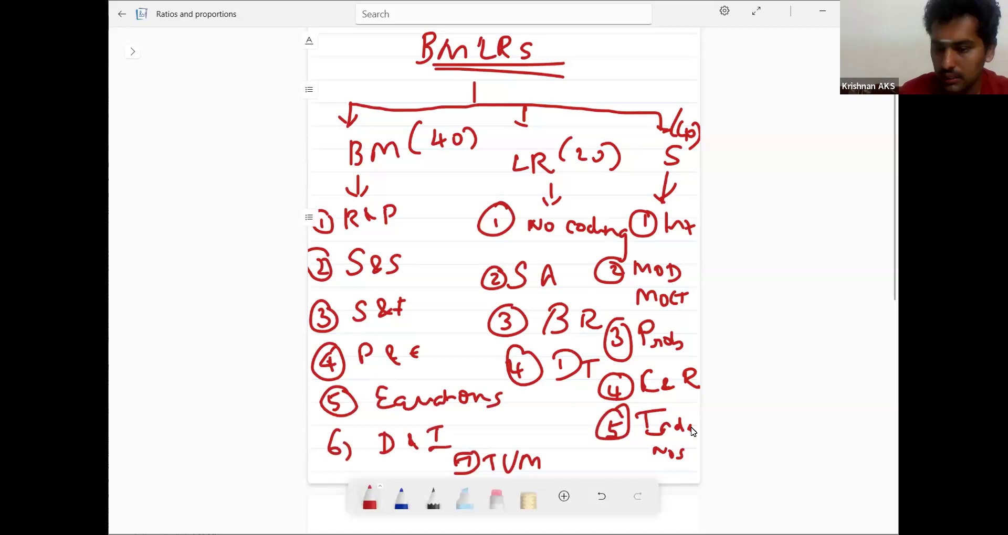
mouse_move(704, 424)
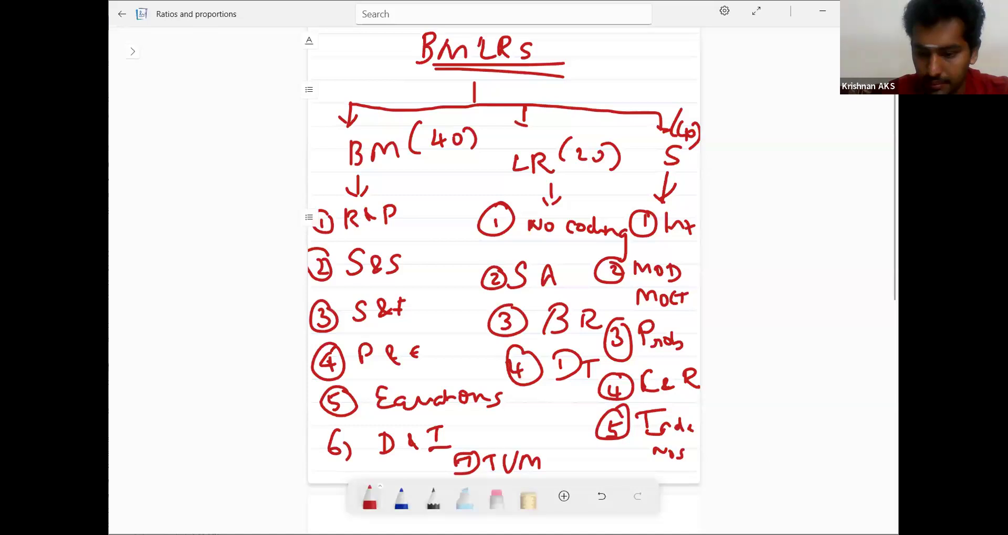
mouse_move(688, 405)
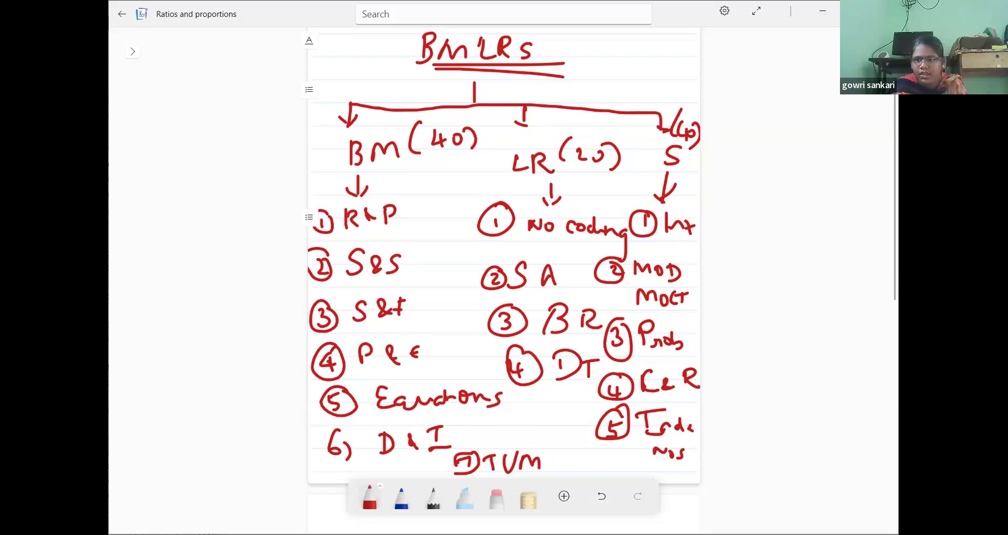
mouse_move(598, 152)
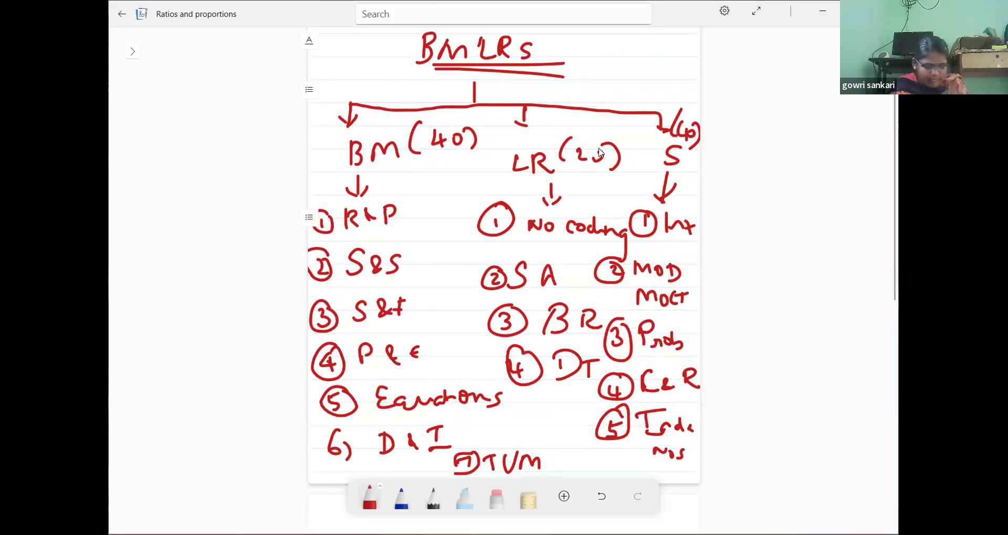
mouse_move(481, 257)
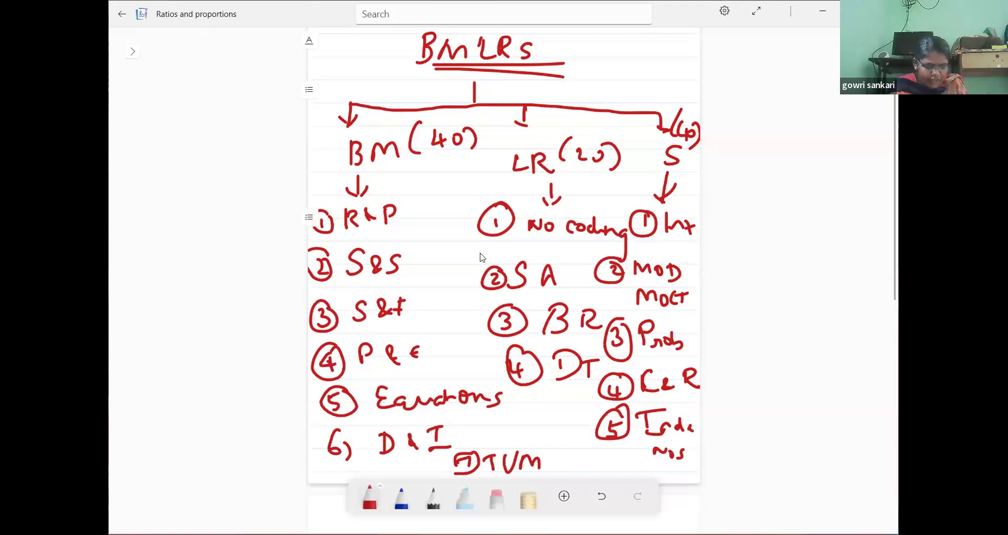
mouse_move(512, 315)
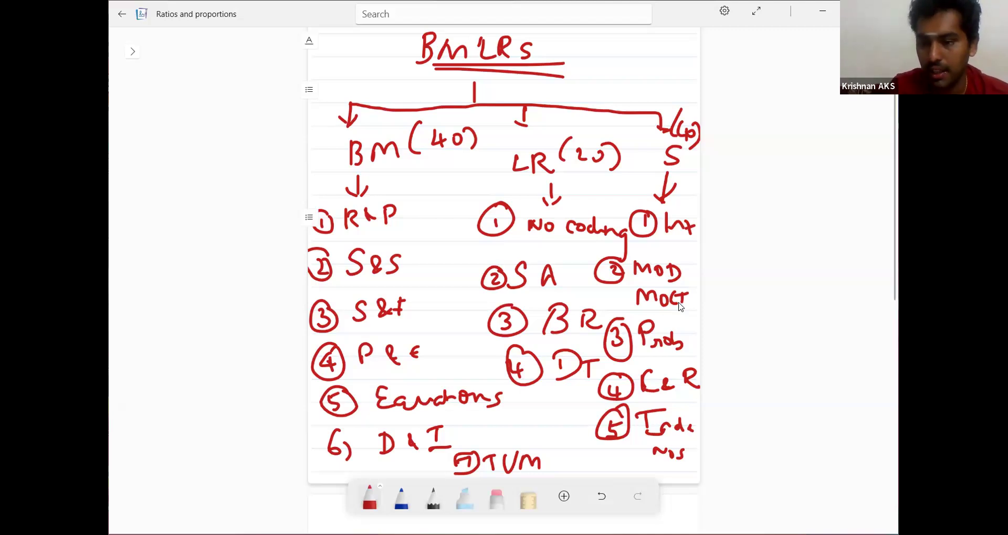
mouse_move(679, 223)
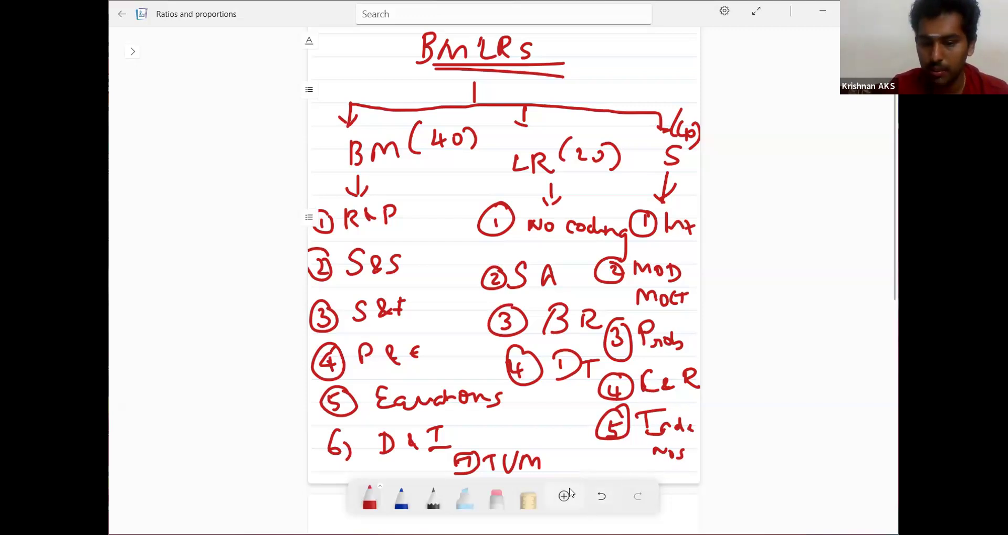
Step: Open the Add to Page menu with Insert a PDF, Insert an Image and Open Camera
click(564, 496)
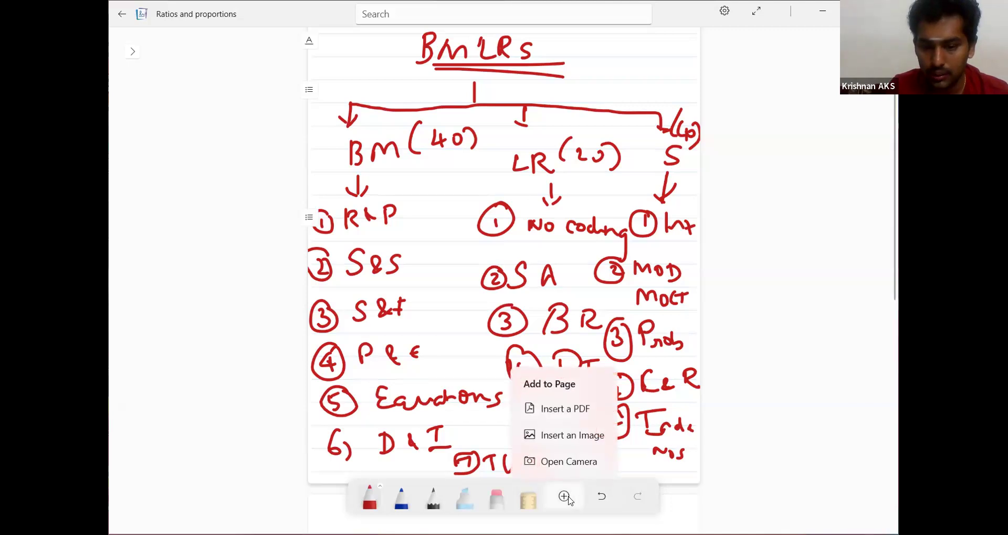